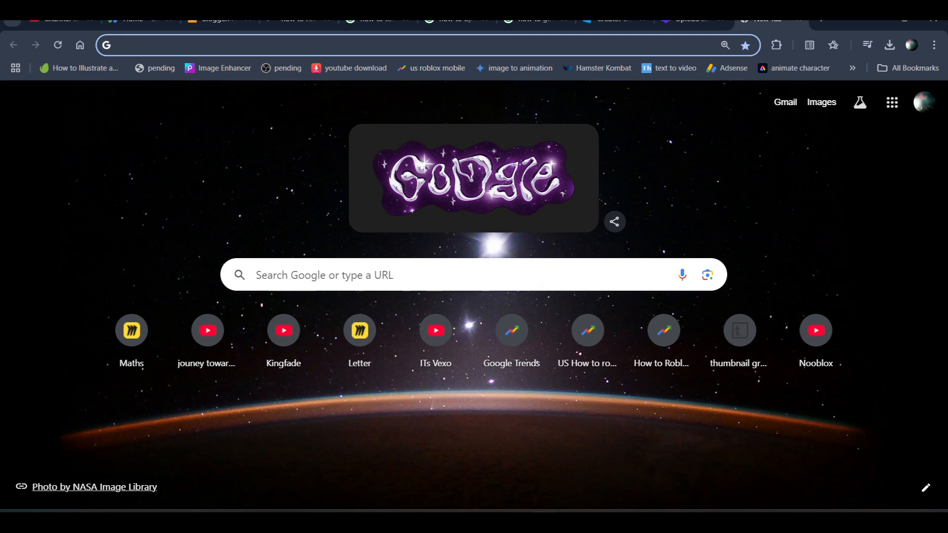
pyautogui.moveTo(133, 307)
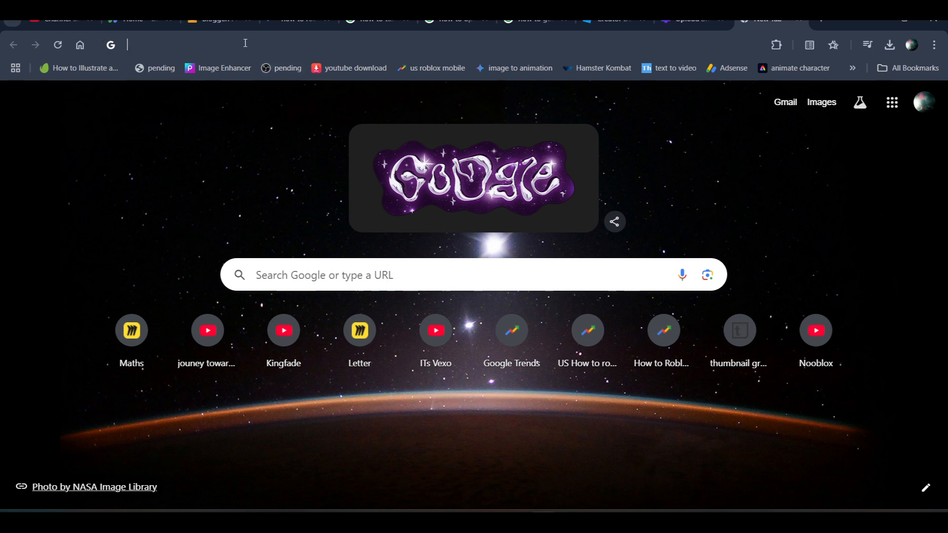
# Load the Roblox website from the address bar and open account Settings.
pyautogui.write('rpn')
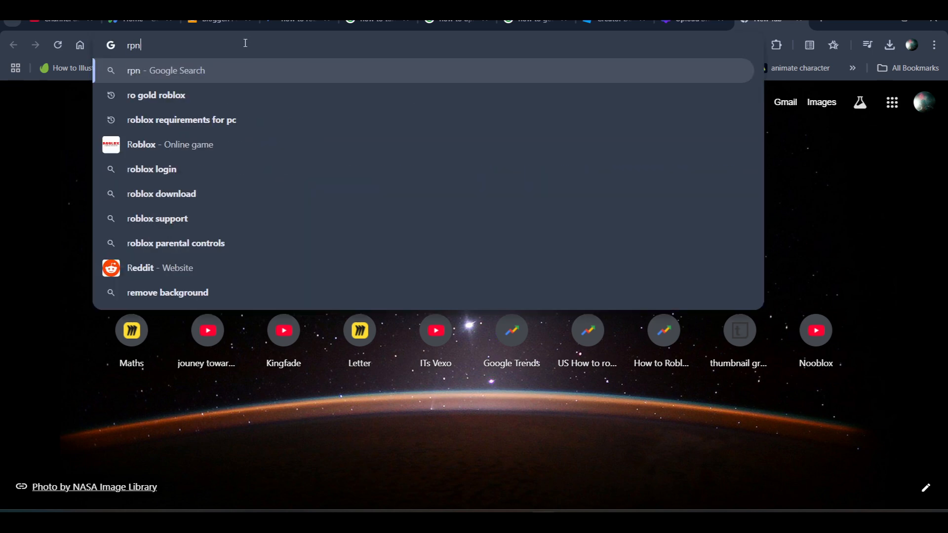
pyautogui.click(141, 145)
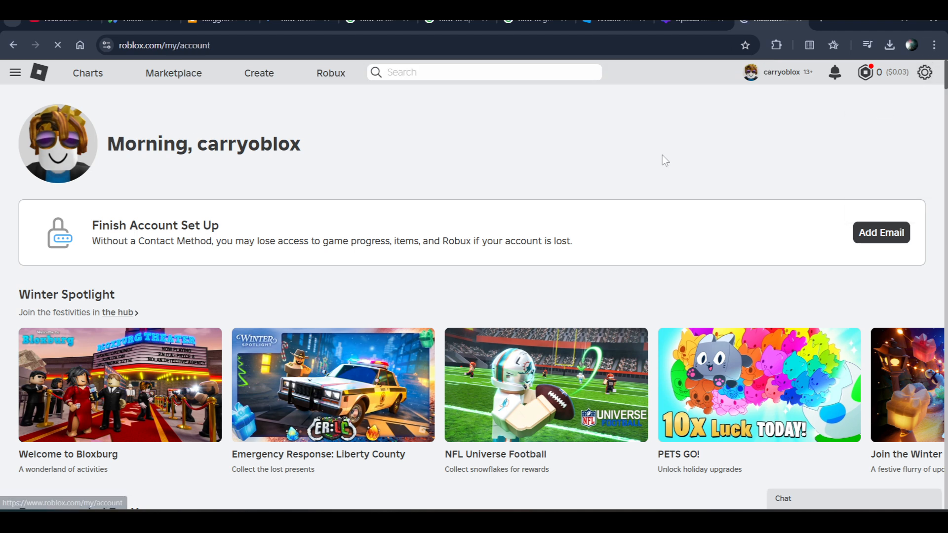
pyautogui.click(924, 72)
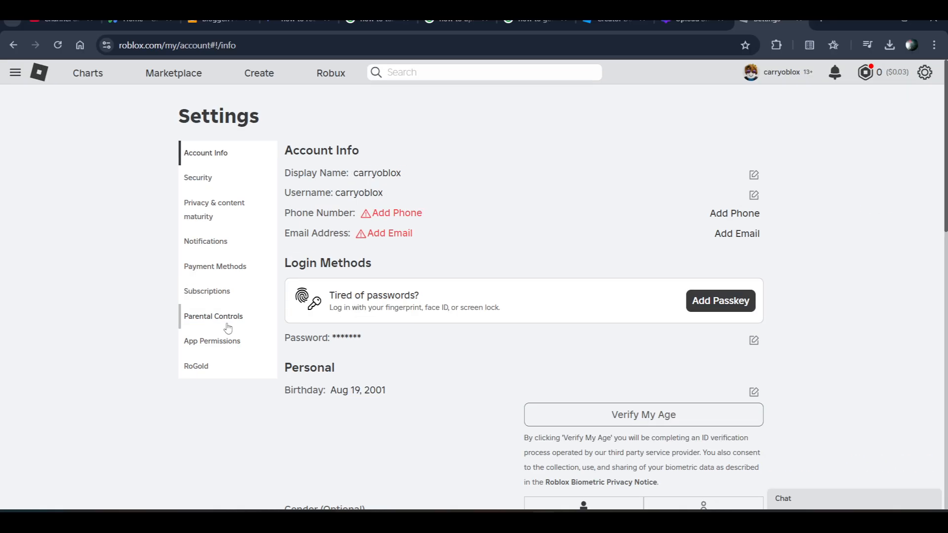
# Switch to the Parental Controls section in the Settings sidebar.
pyautogui.click(213, 316)
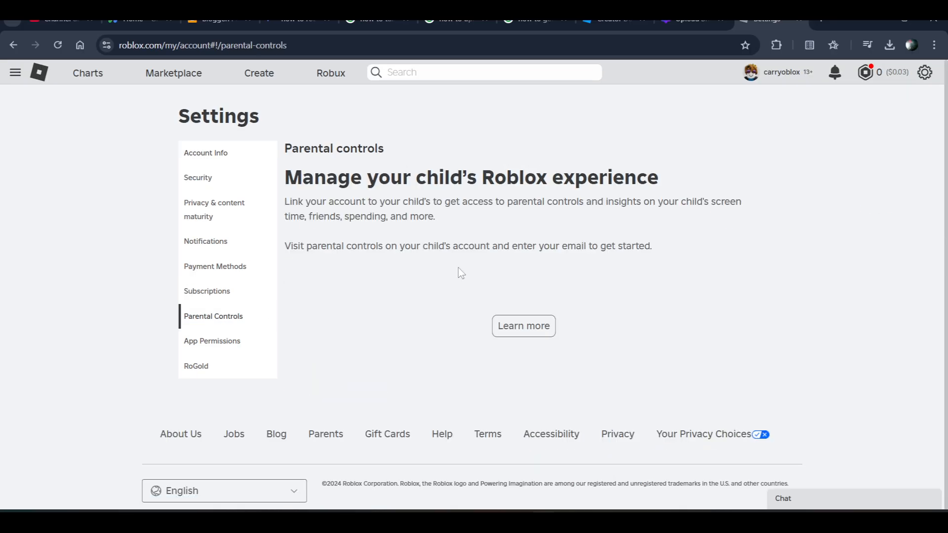
pyautogui.moveTo(403, 238)
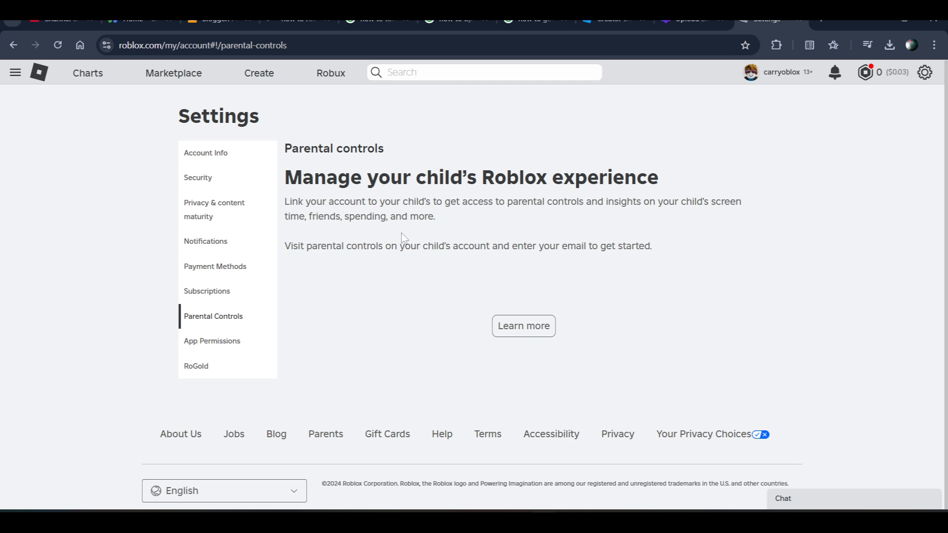
pyautogui.moveTo(568, 272)
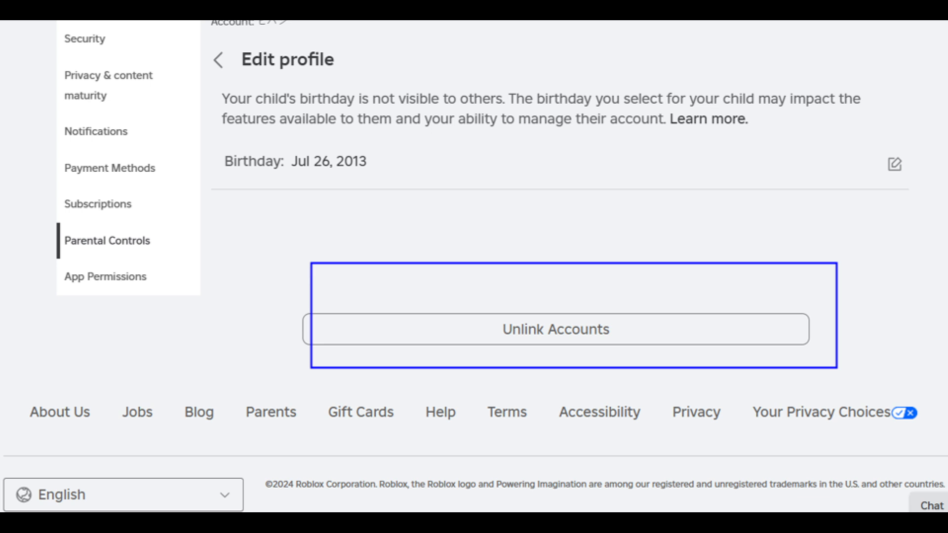
pyautogui.moveTo(595, 348)
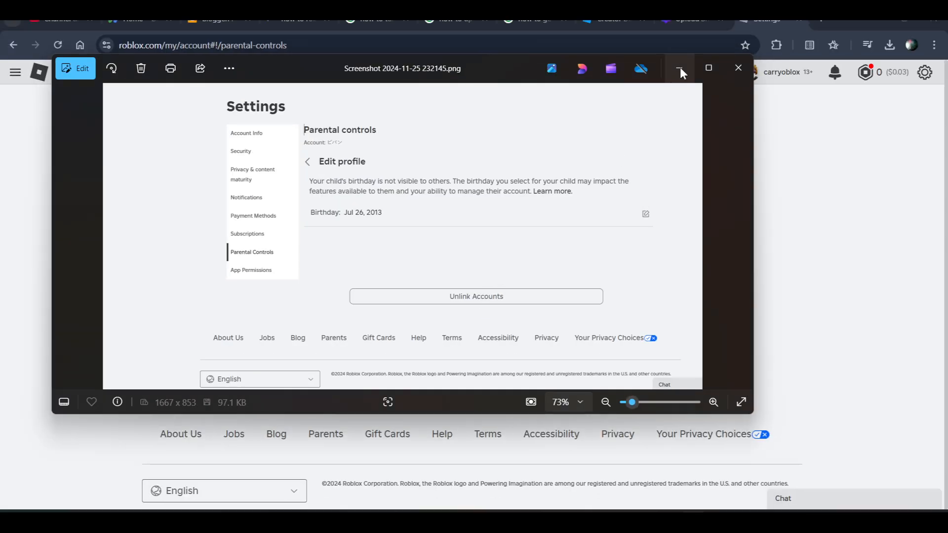
# Minimize the Photos screenshot and browse the Roblox home page.
pyautogui.click(737, 68)
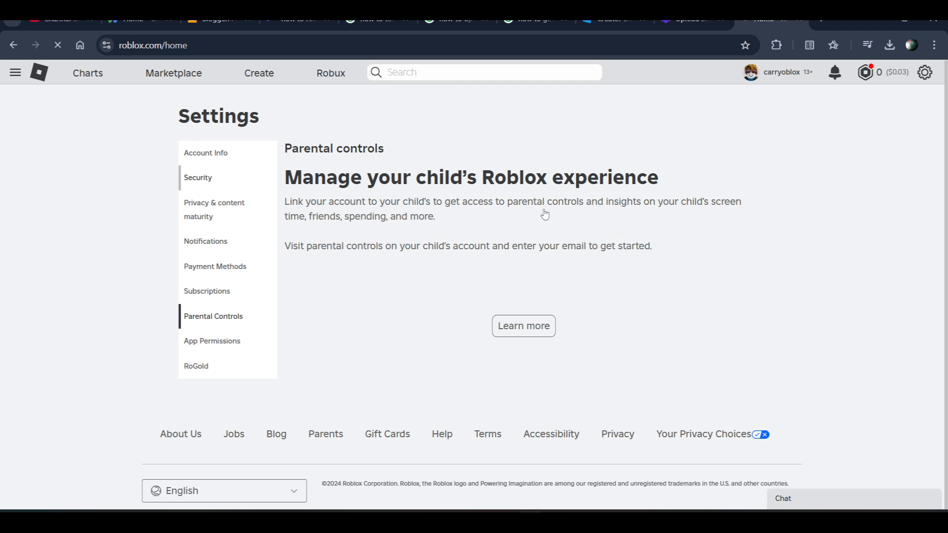
pyautogui.click(38, 73)
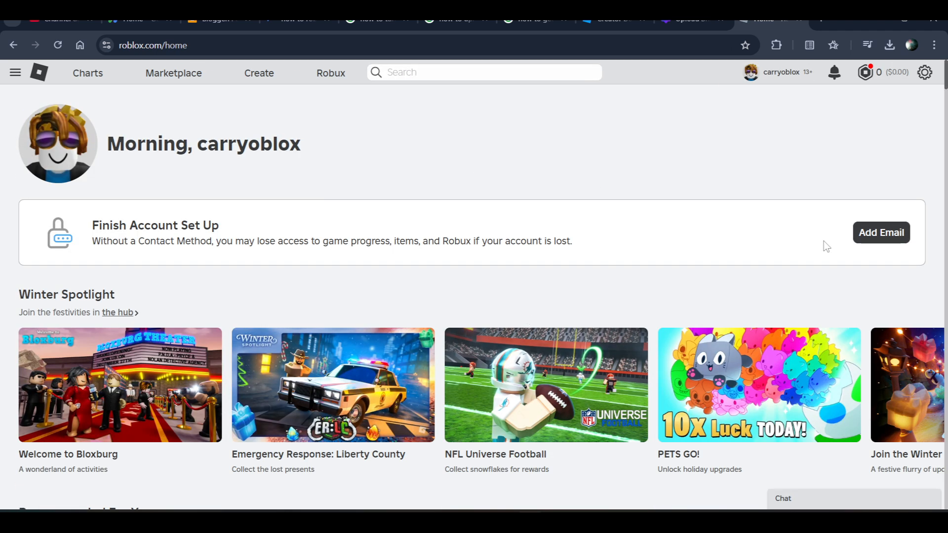
pyautogui.scroll(-3)
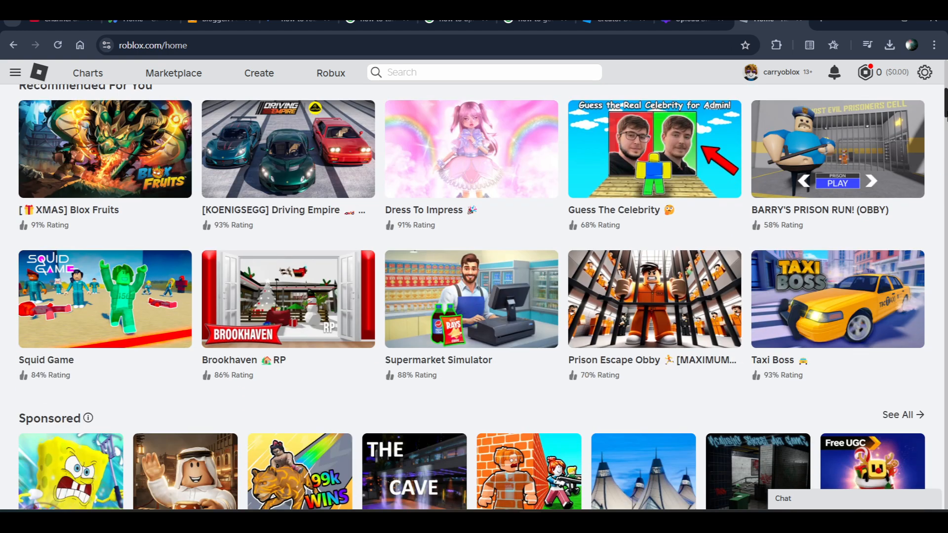
pyautogui.scroll(3)
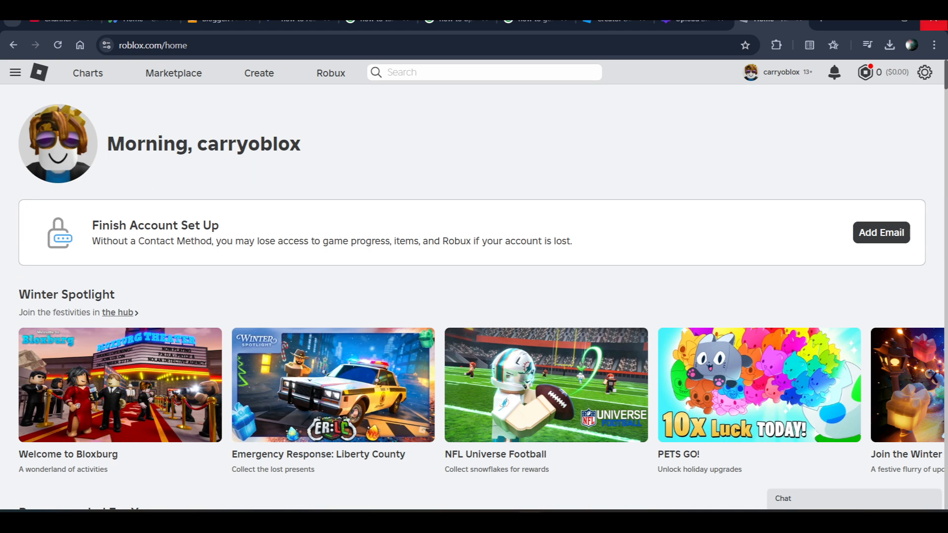